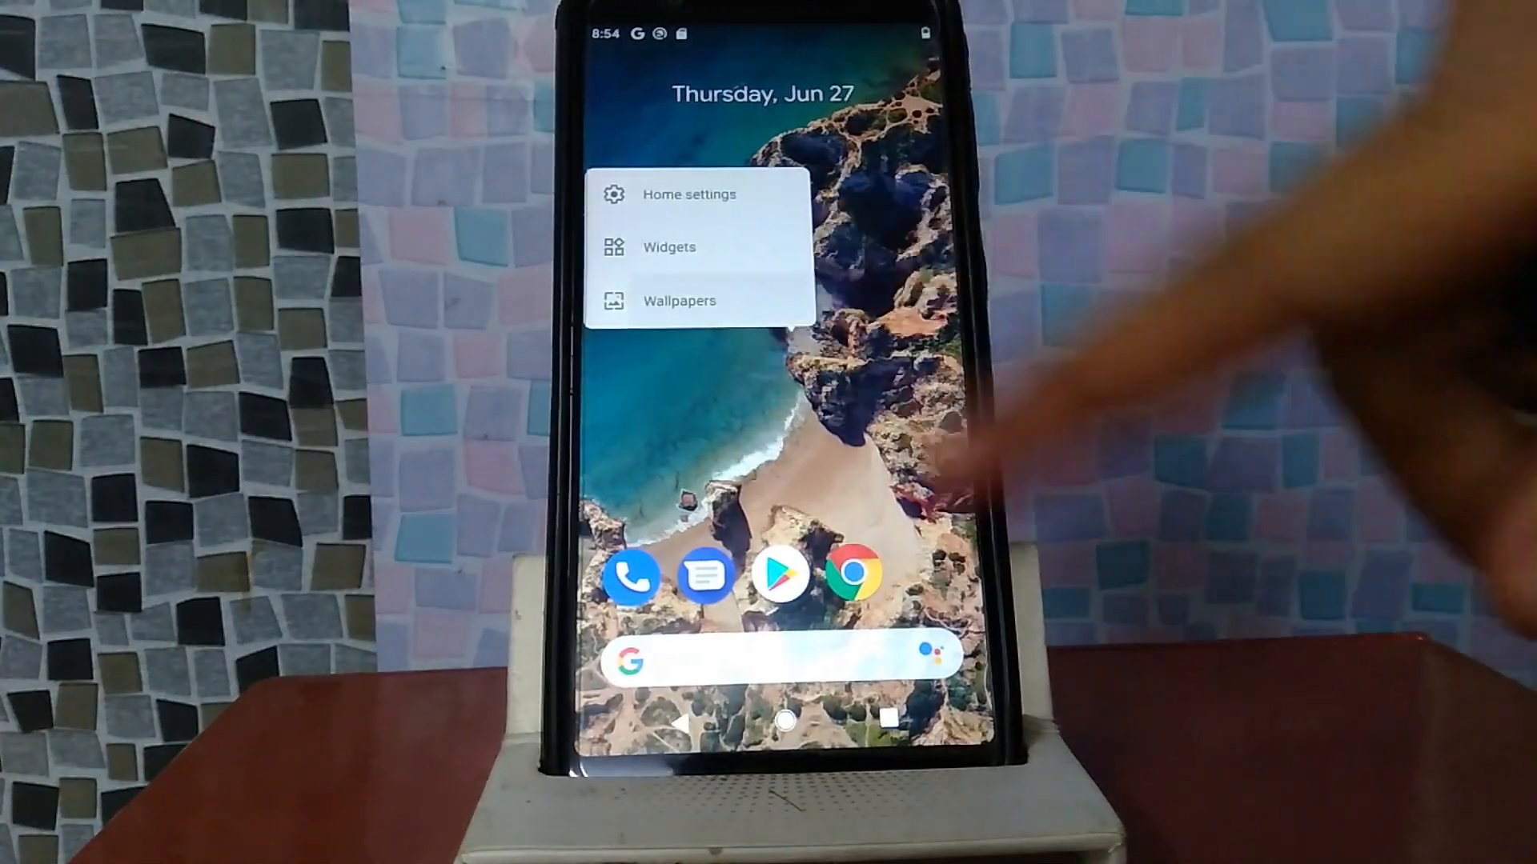
# Bring up the wallpaper picker and browse the Come and play collection.
pyautogui.click(679, 300)
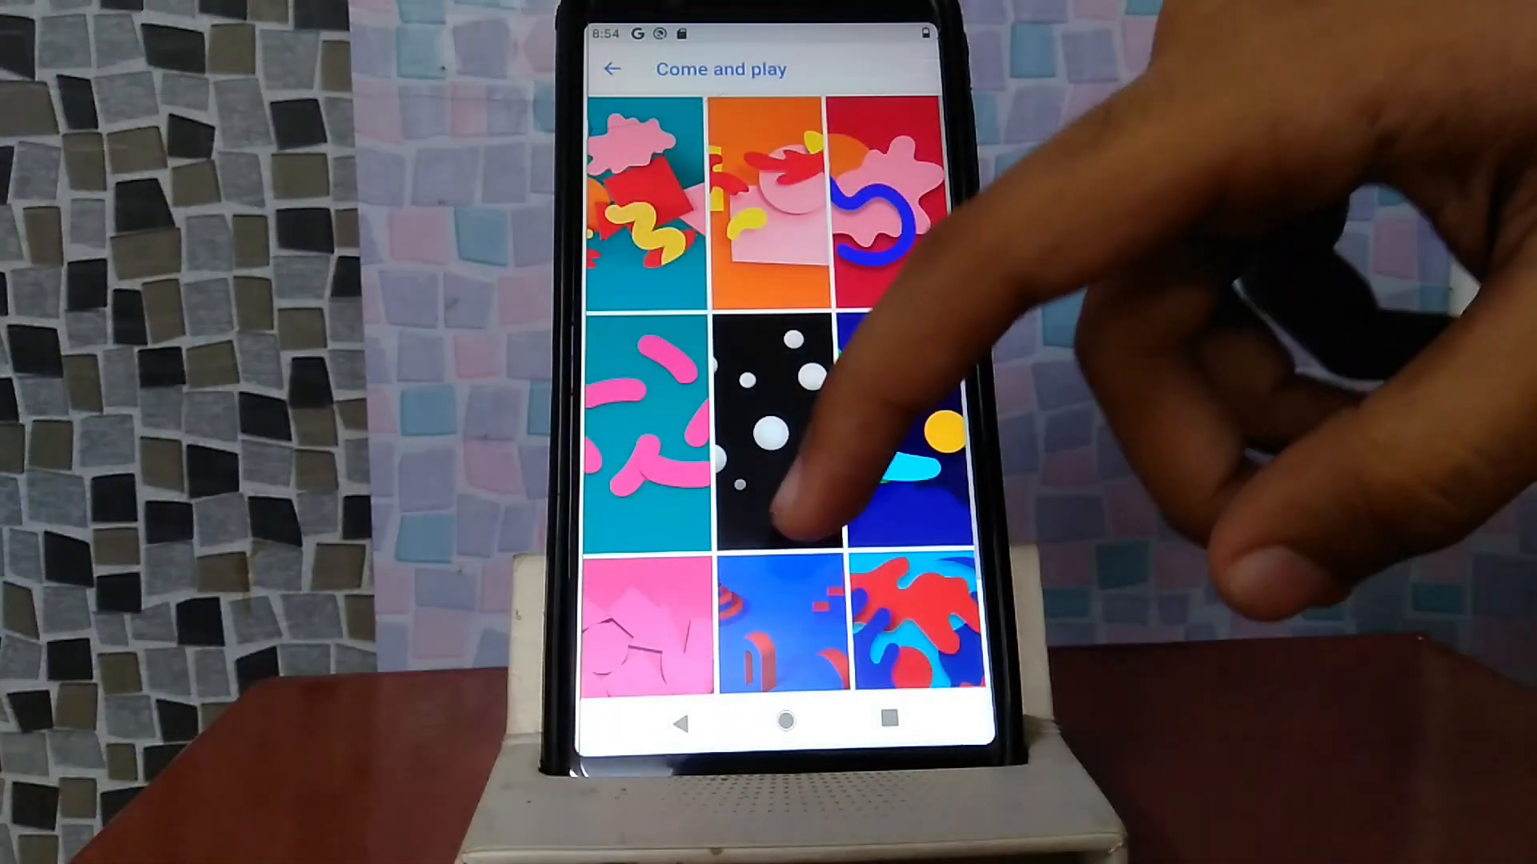
# Apply the black wallpaper with white dots.
pyautogui.click(784, 421)
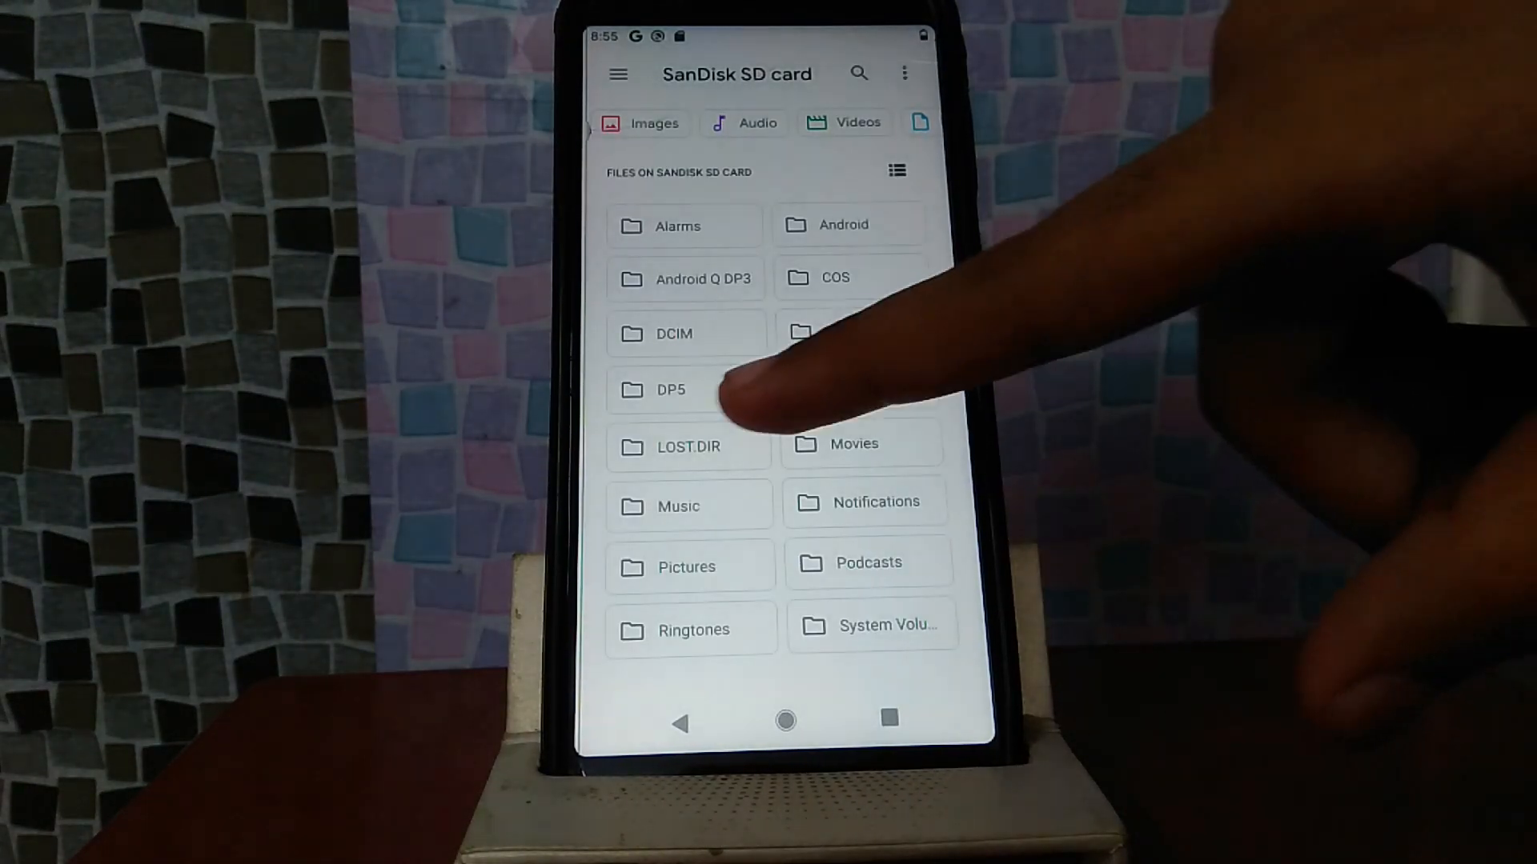
# Install the Google Play services APK from the SD card's DP5 folder and dismiss the confirmation.
pyautogui.click(669, 390)
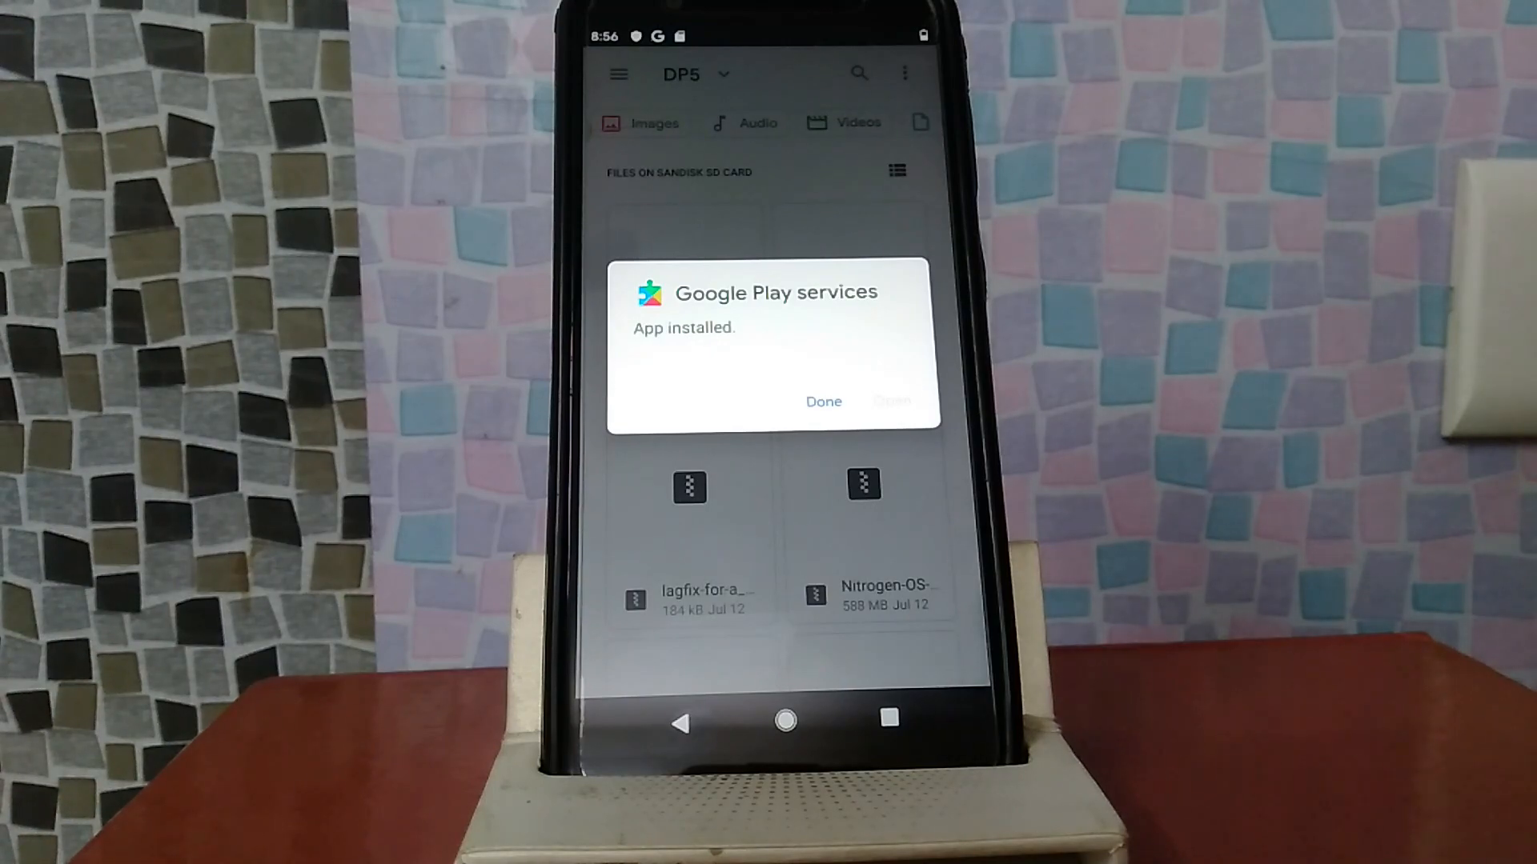
pyautogui.click(823, 400)
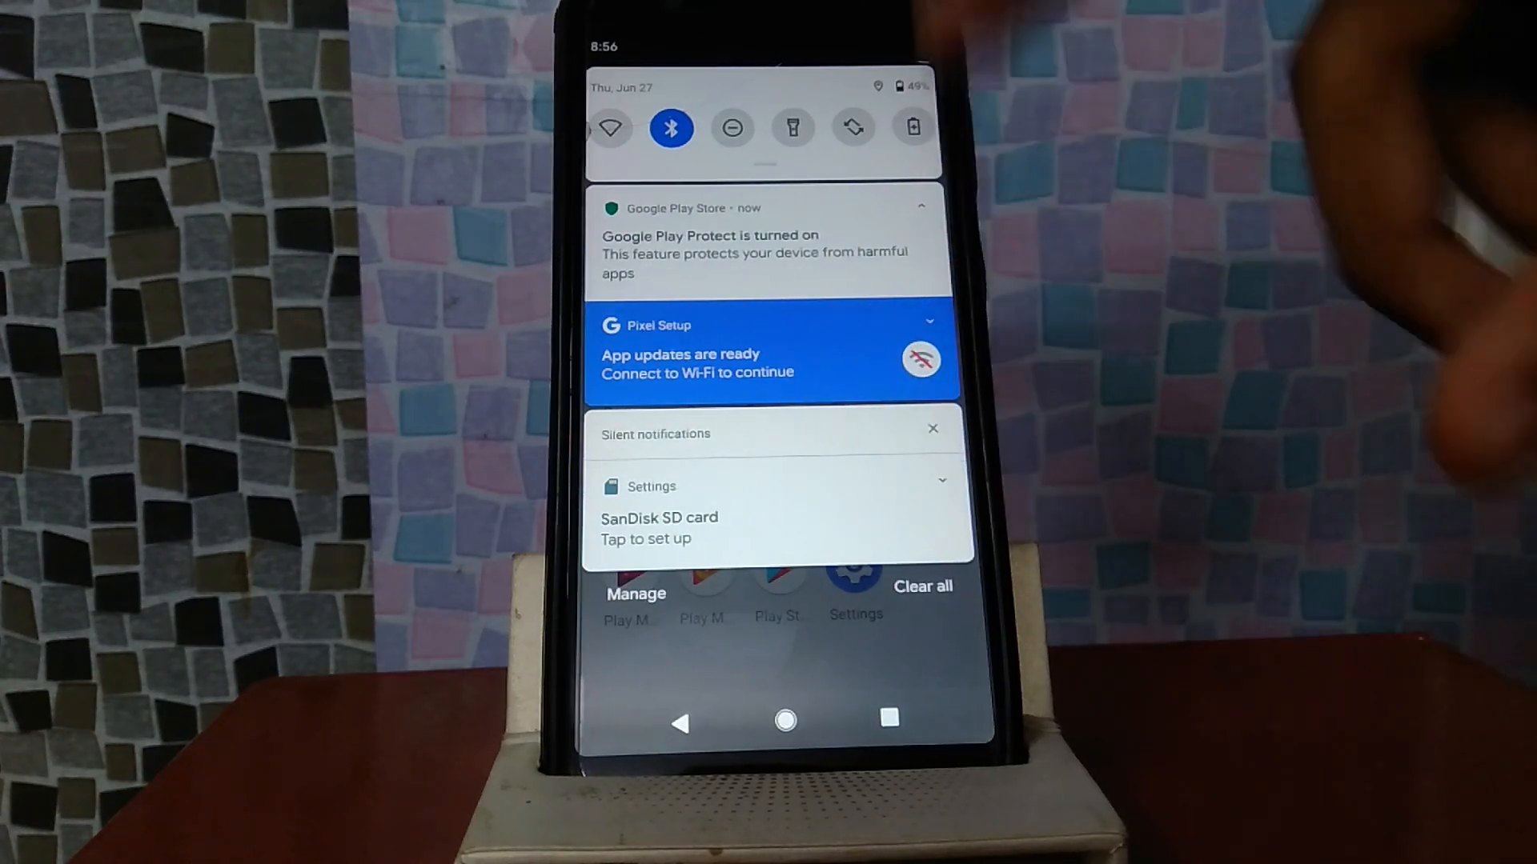
# Go into Settings from Quick Settings and view About phone showing Android 10.
pyautogui.click(931, 429)
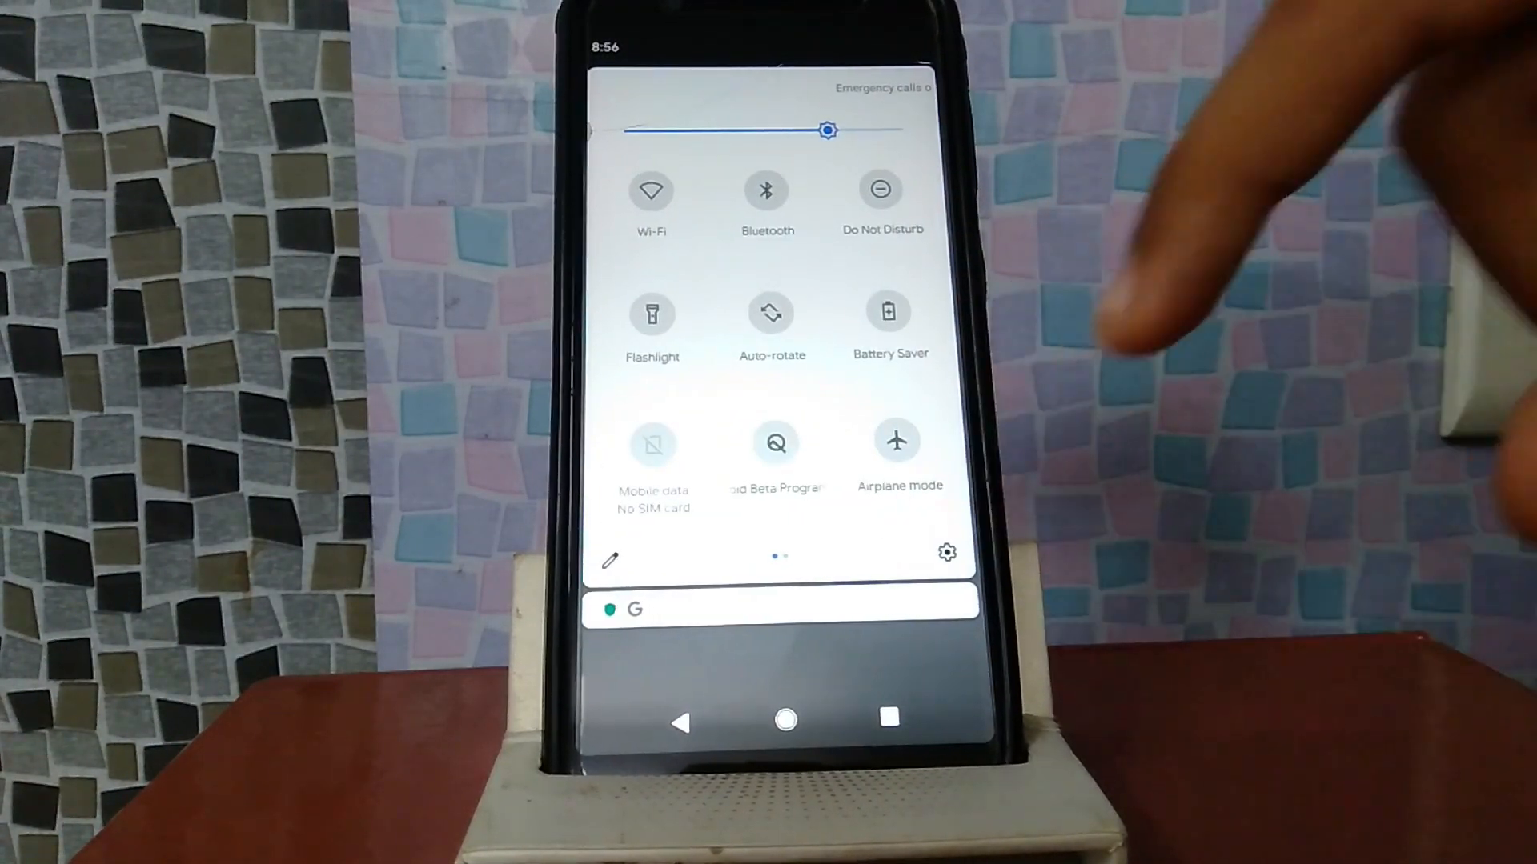
pyautogui.click(945, 552)
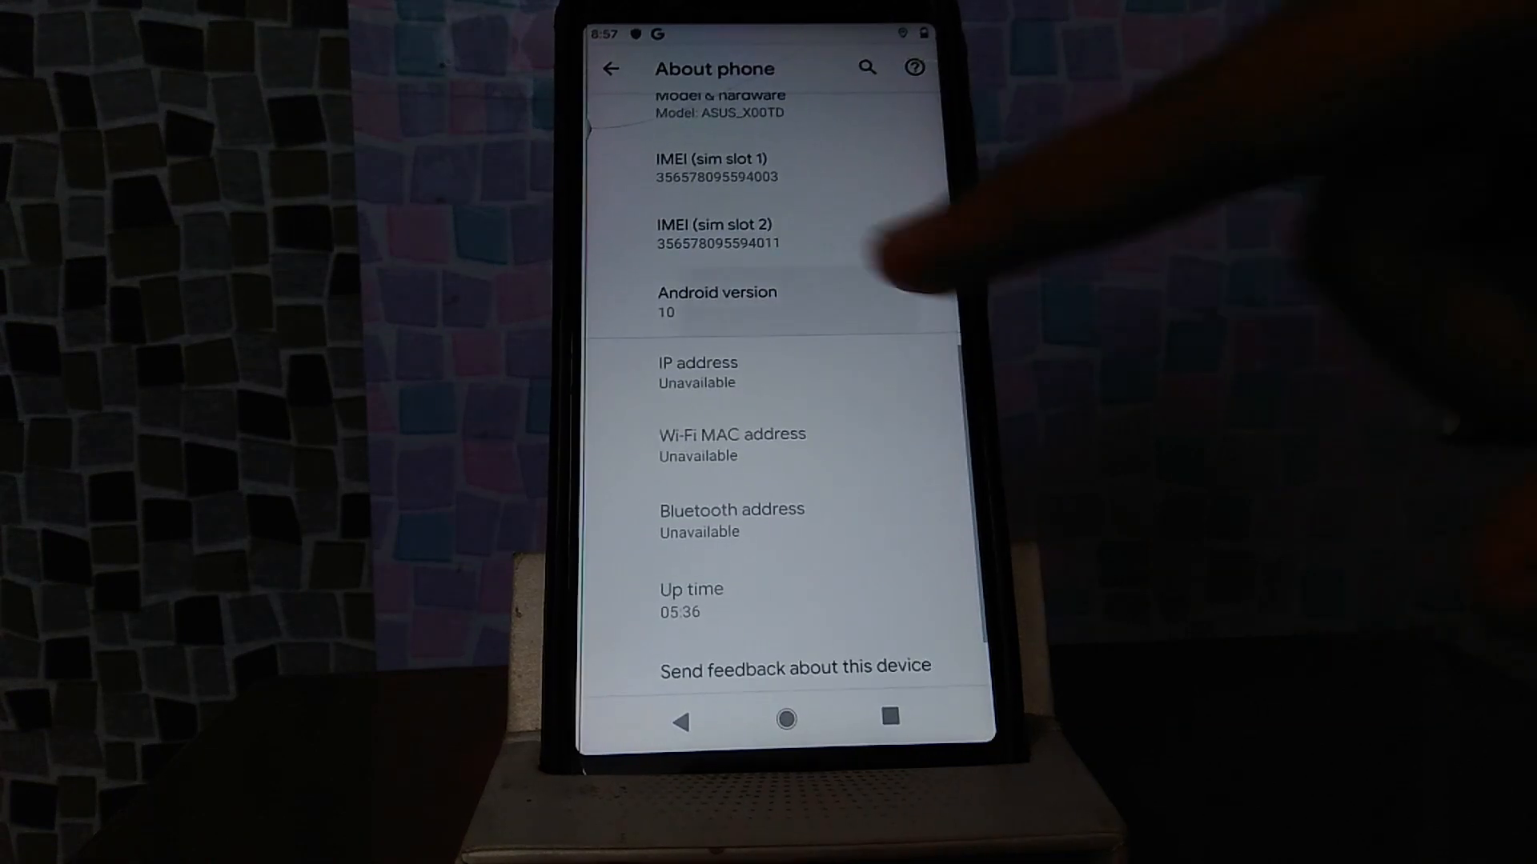
# Go back from About phone to the main Settings list.
pyautogui.click(717, 303)
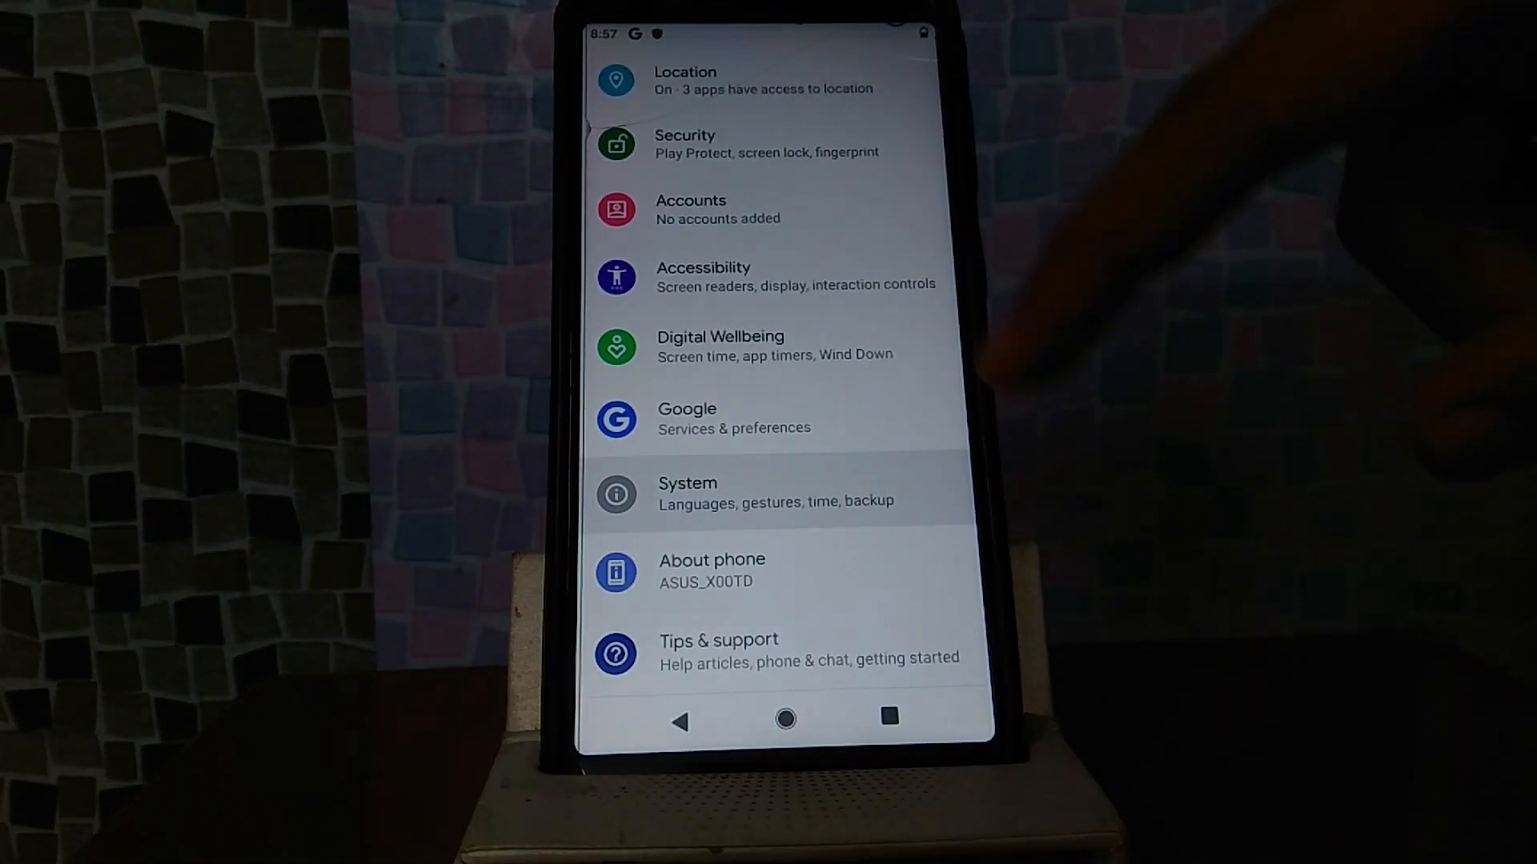
# Switch system navigation to 2-button navigation under Gestures.
pyautogui.click(775, 491)
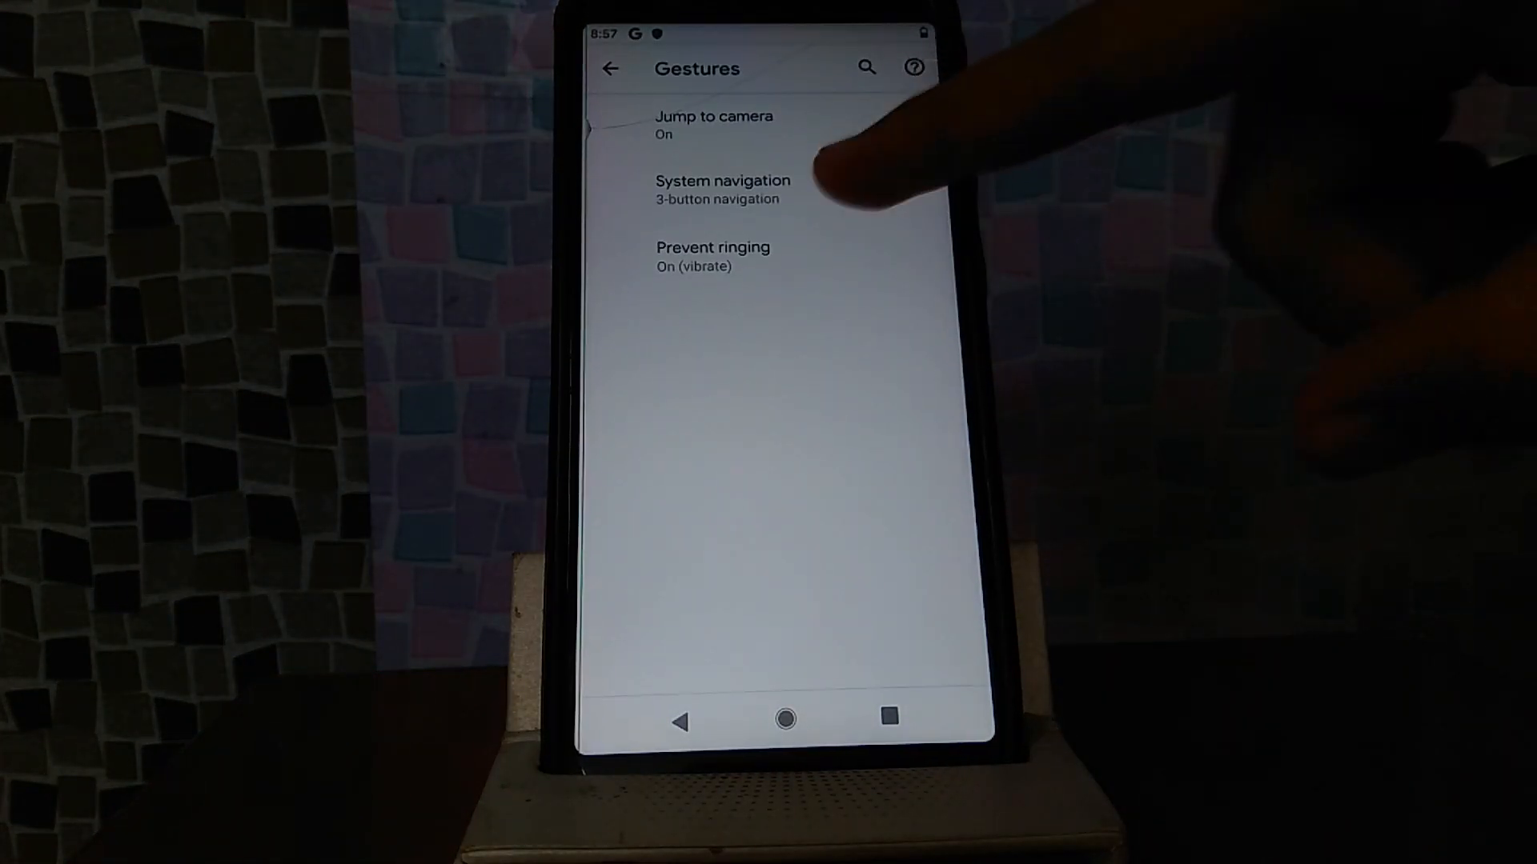
pyautogui.click(722, 189)
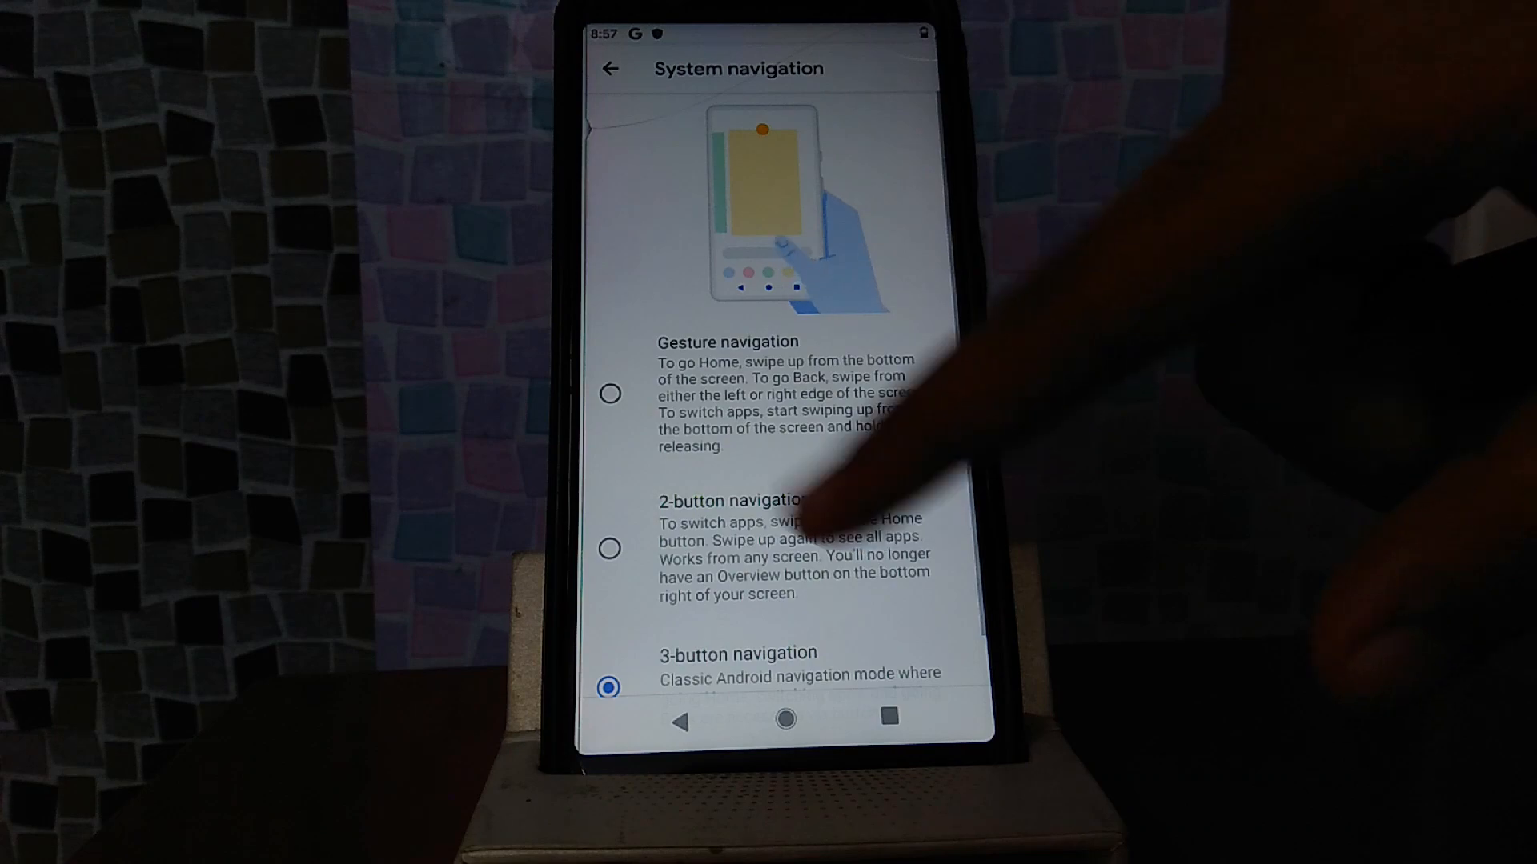
pyautogui.click(609, 549)
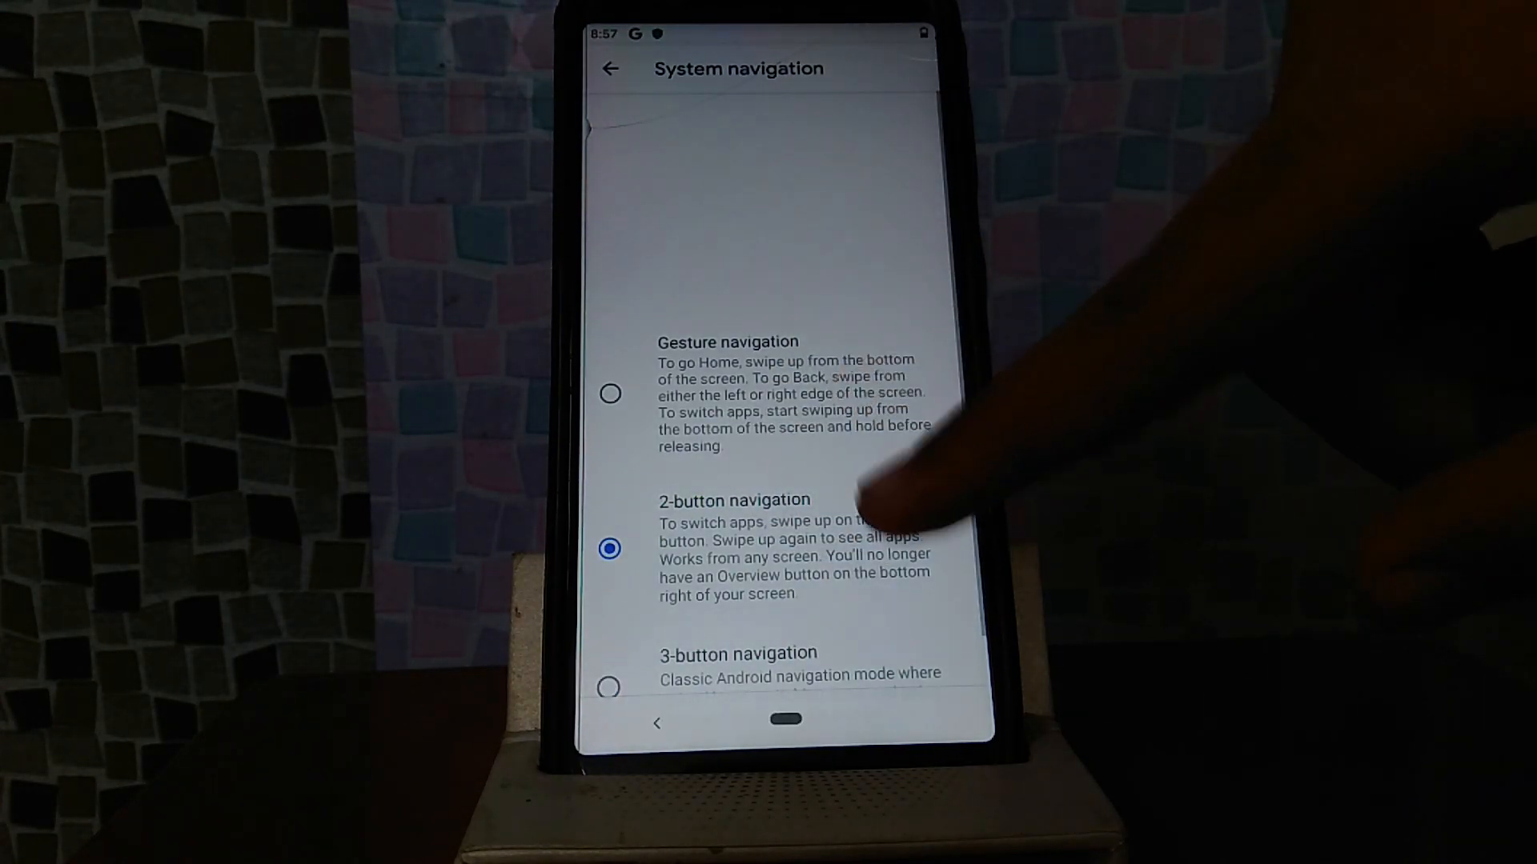
pyautogui.click(610, 394)
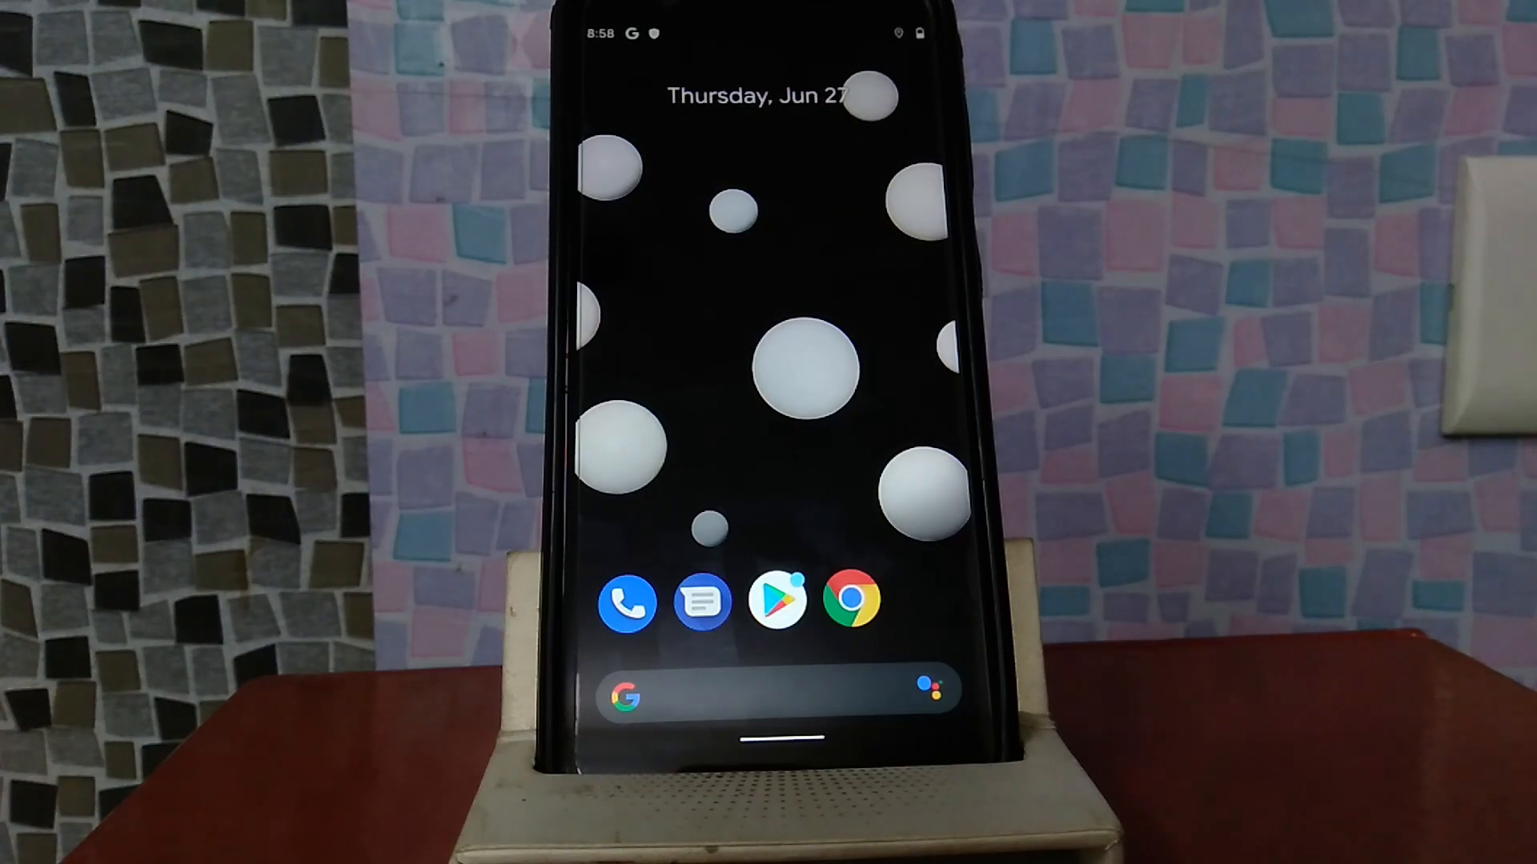
# Launch the Play Store from the home screen to reach its sign-in prompt.
pyautogui.click(778, 599)
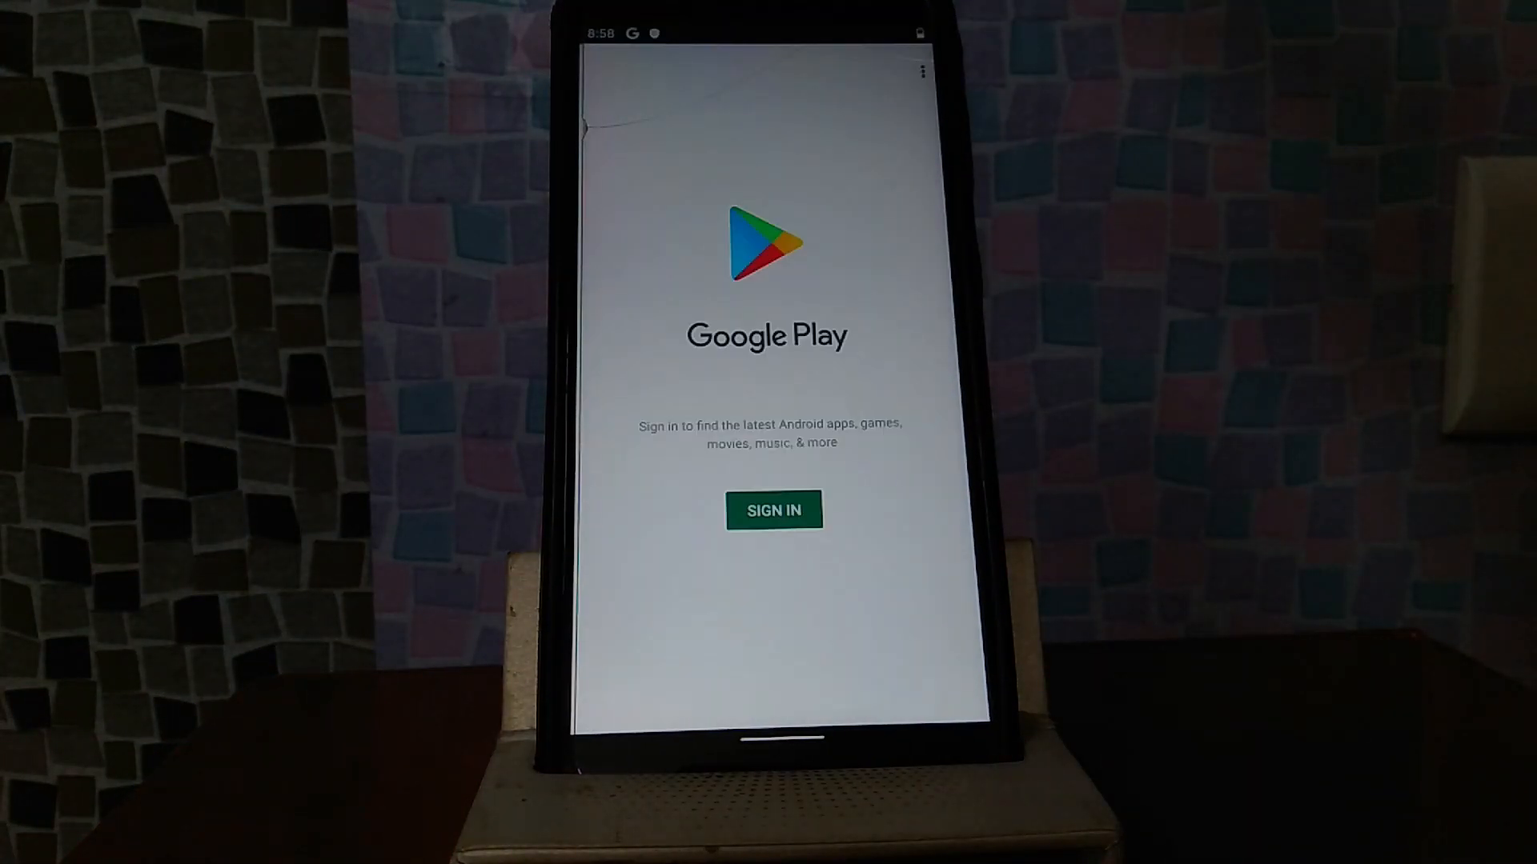